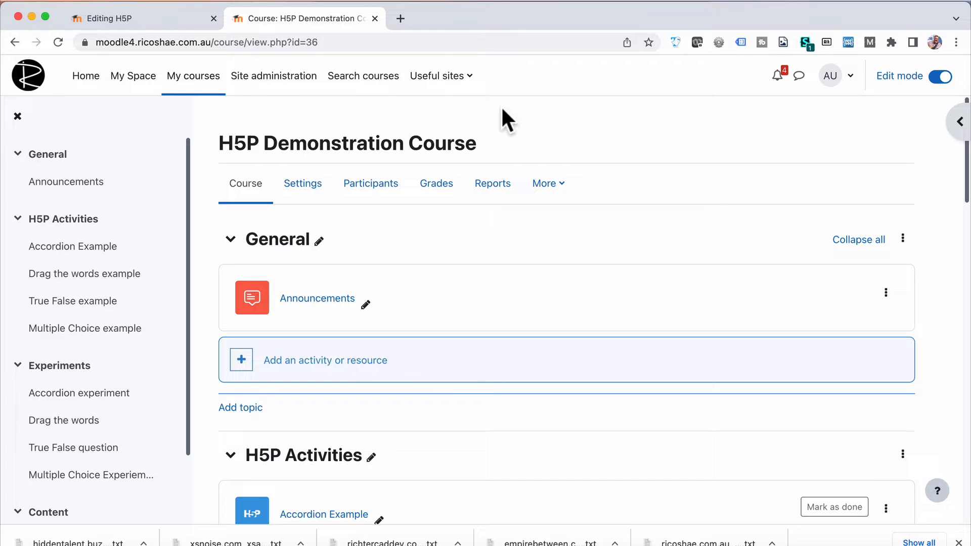
mouse_move(561, 127)
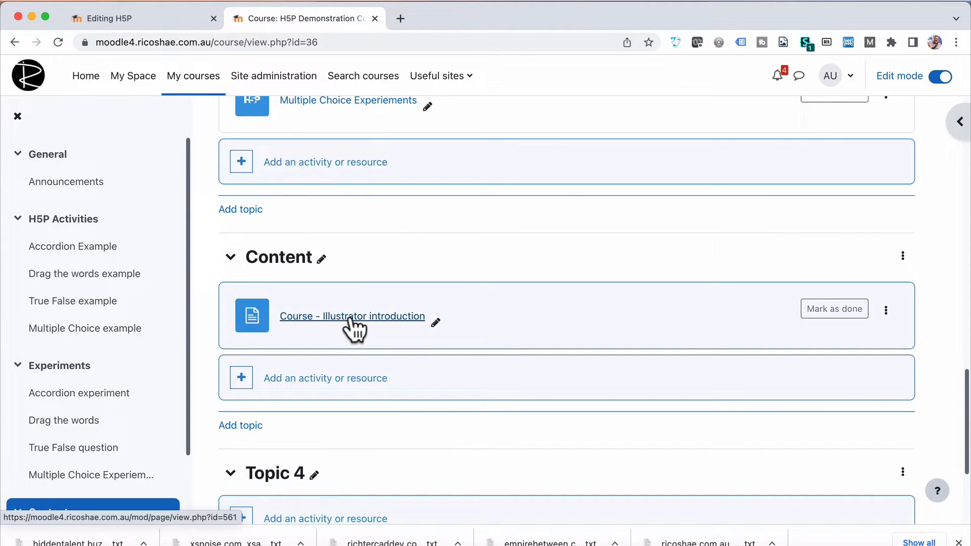
Open the Course - Illustrator introduction page and highlight the class title in the welcome sentence
click(352, 316)
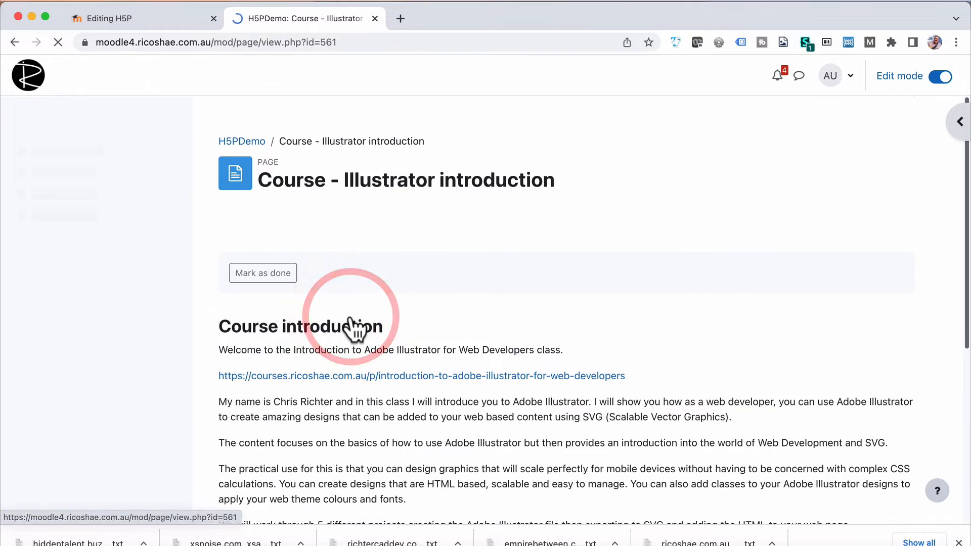
scroll(down, 3)
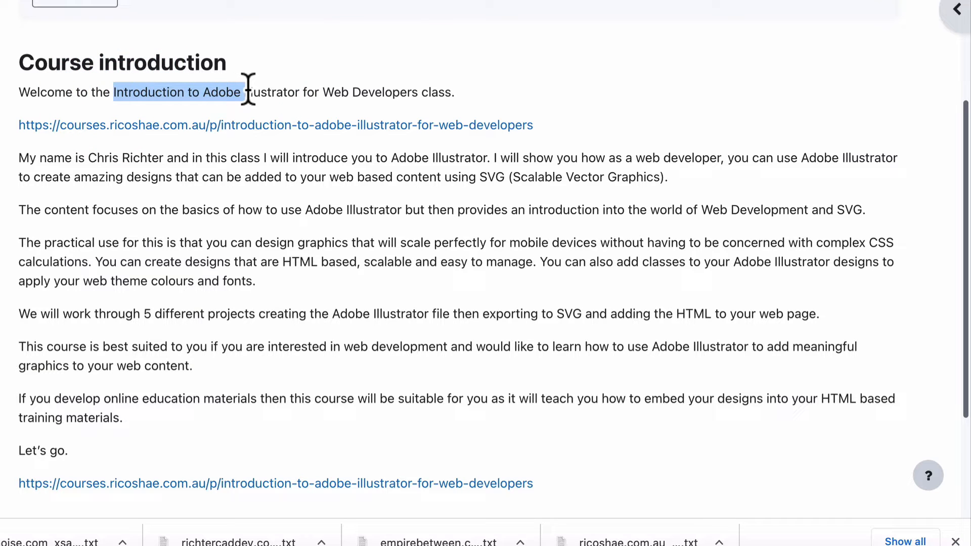
drag(245, 92, 443, 92)
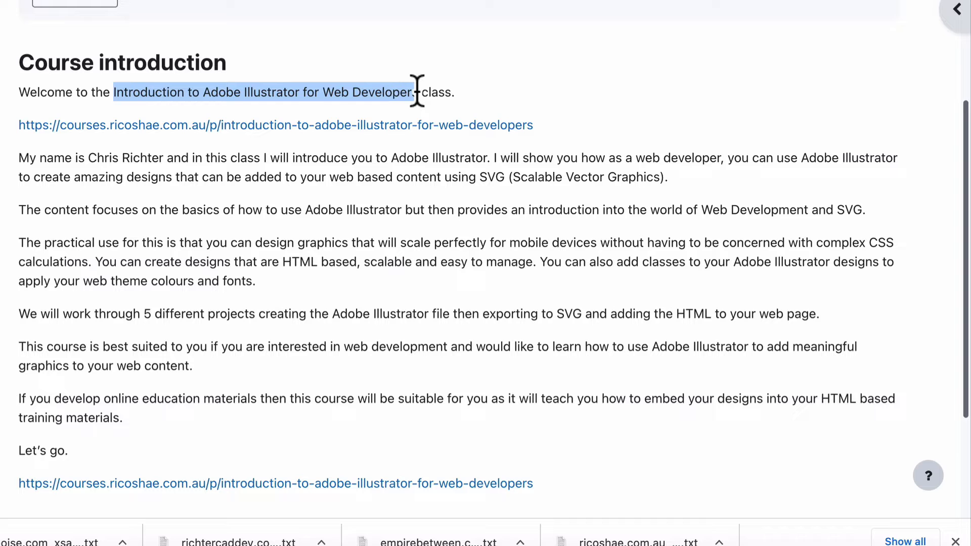
click(223, 224)
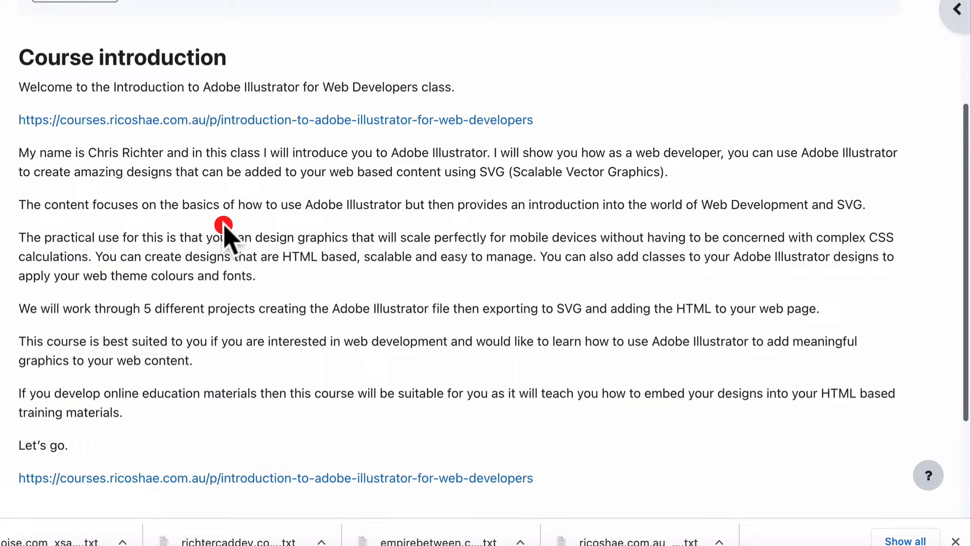
scroll(down, 3)
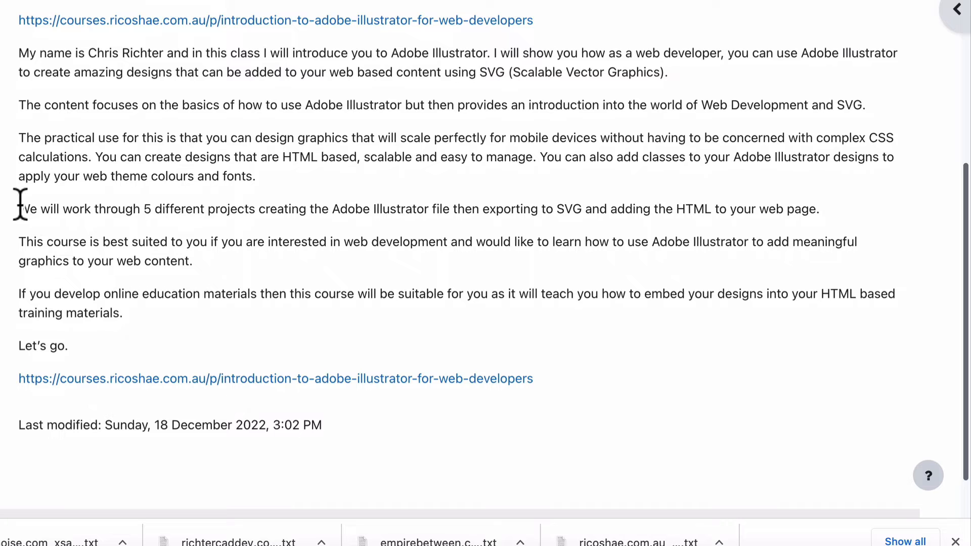
Read on, highlighting the five-projects sentence and words in the SVG explanation
drag(18, 208, 817, 209)
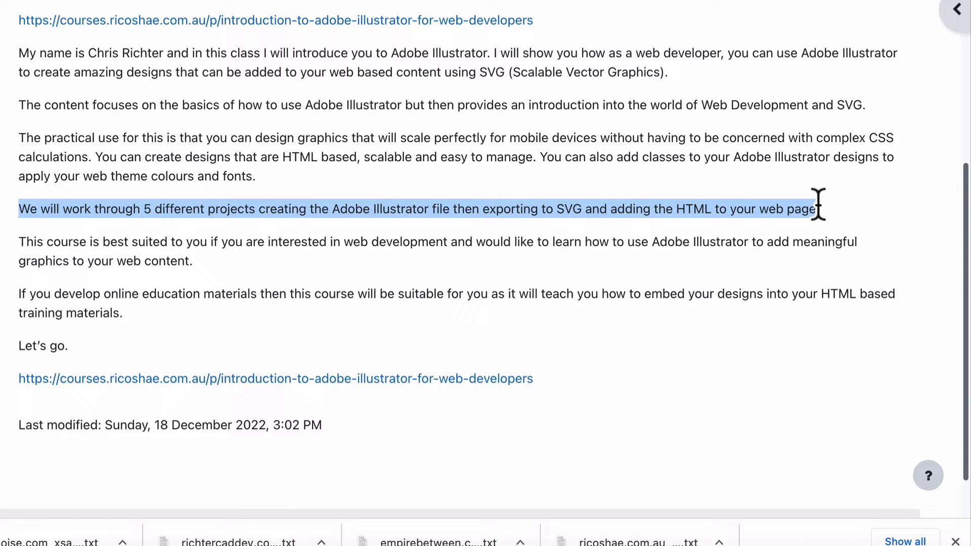
click(834, 222)
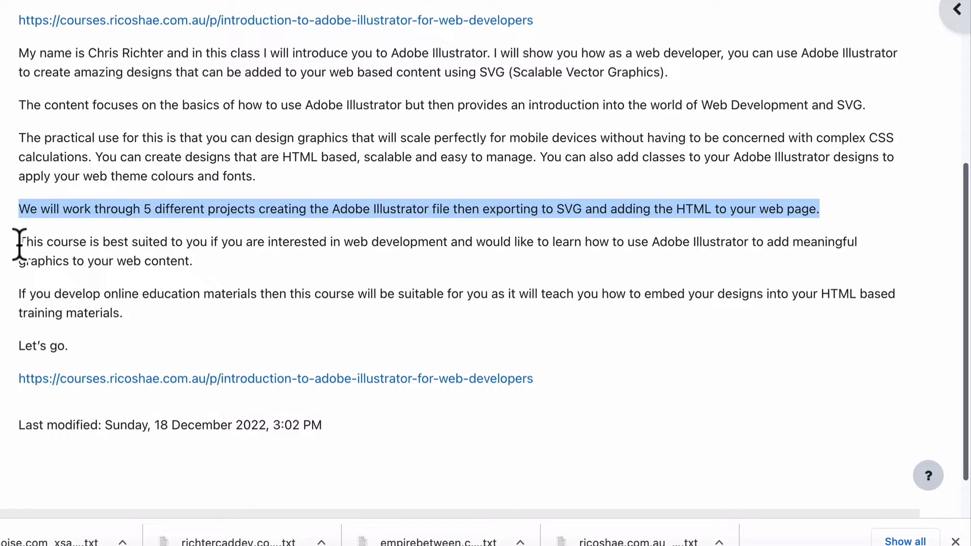
click(20, 209)
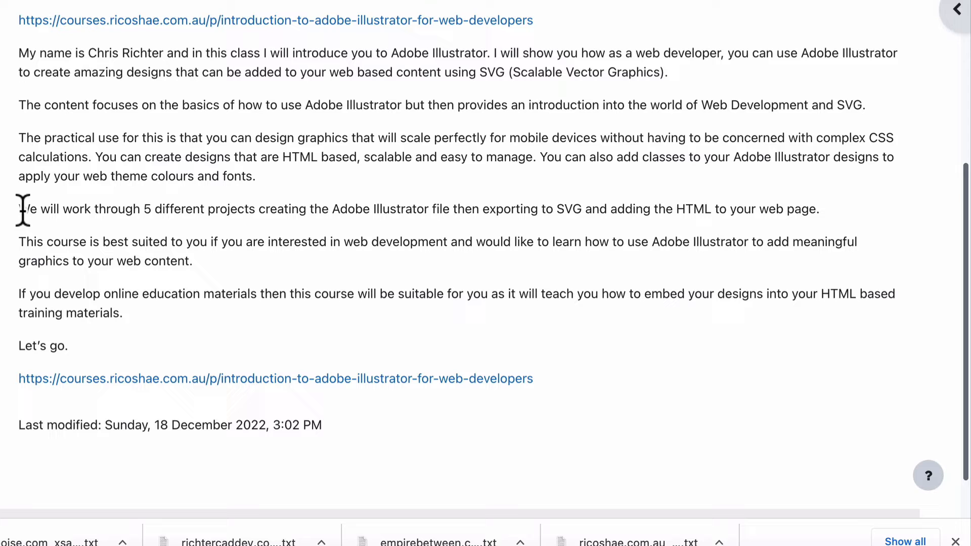
scroll(up, 3)
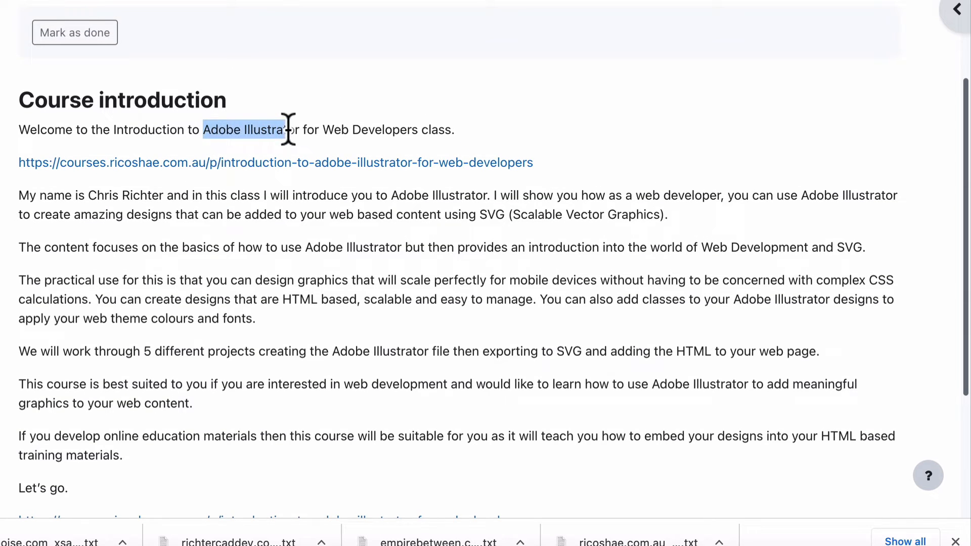
click(250, 214)
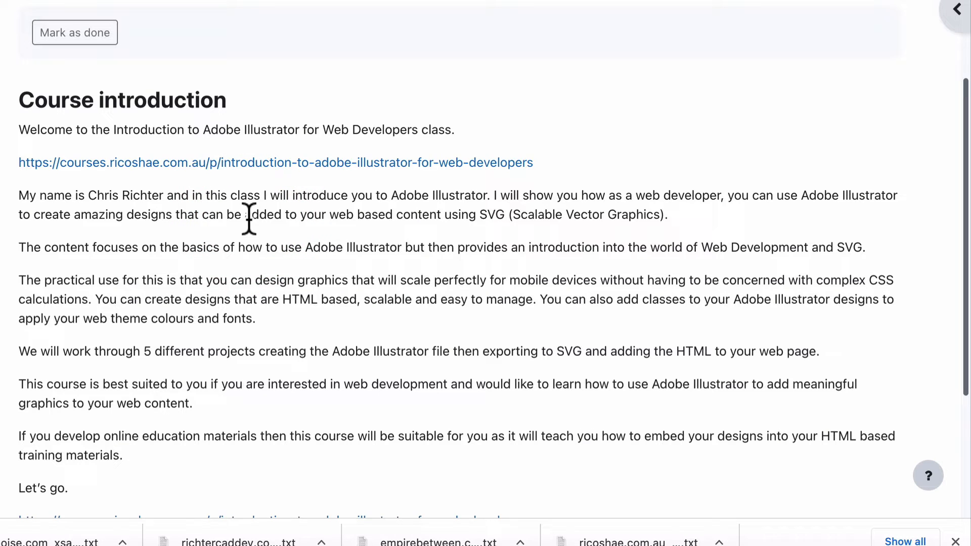
double_click(496, 214)
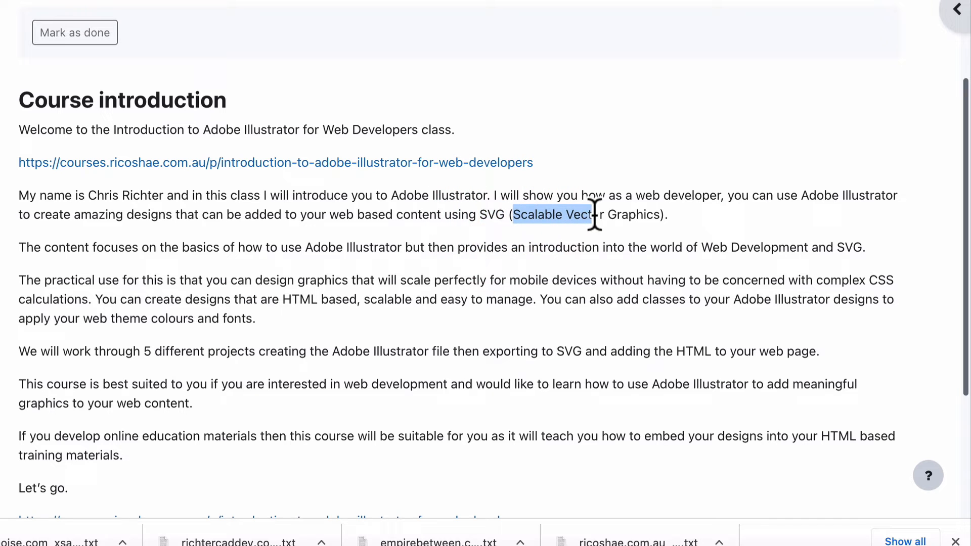
scroll(down, 3)
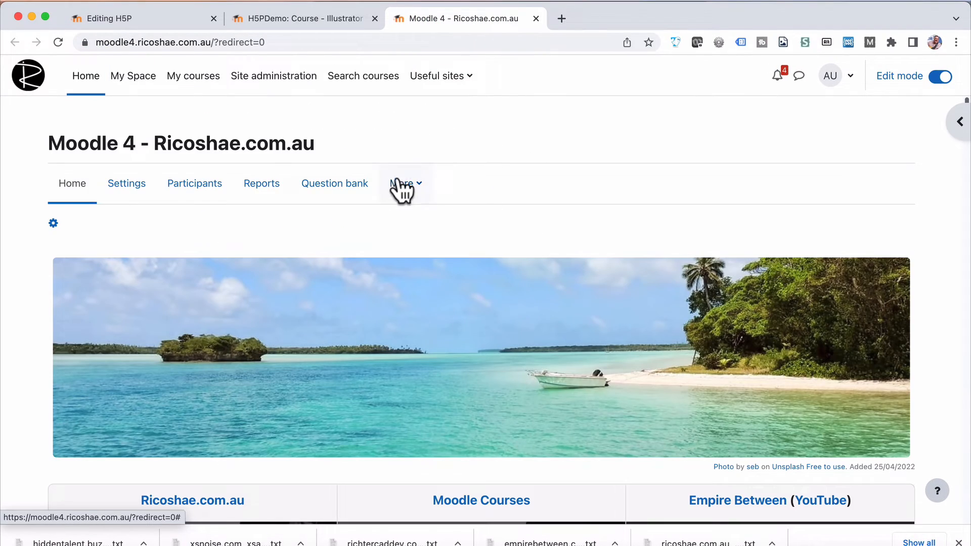
Switch the content bank to the H5PDemo course and open Multiple Choice Experiments
click(405, 183)
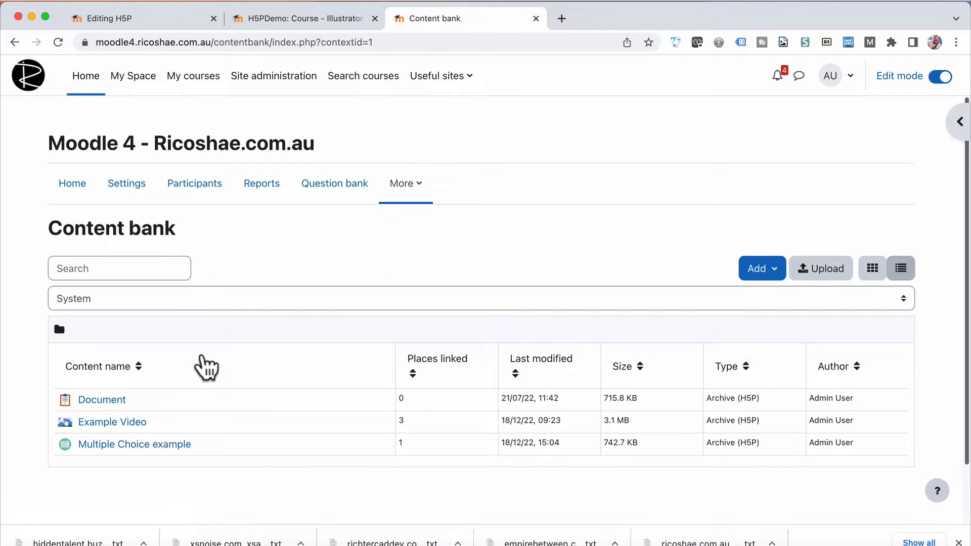
mouse_move(190, 311)
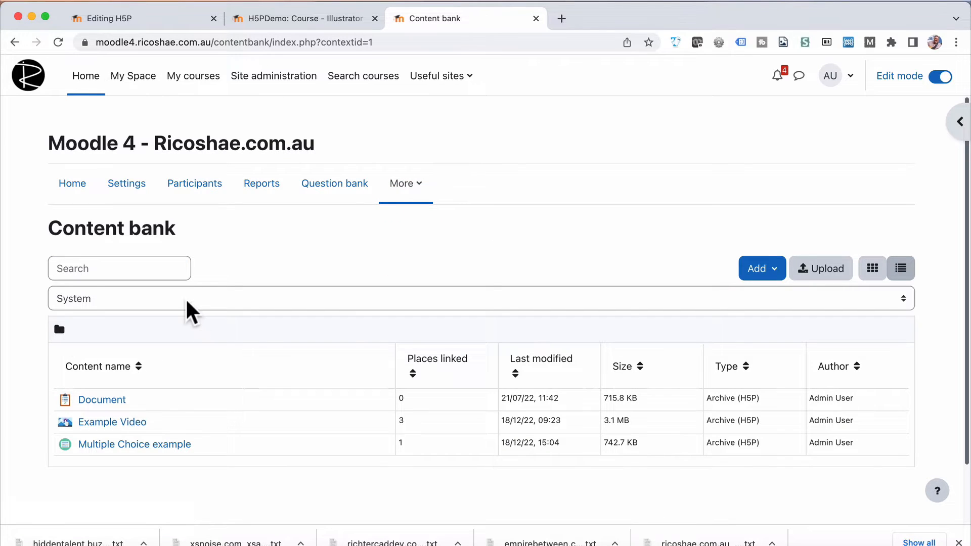
click(477, 298)
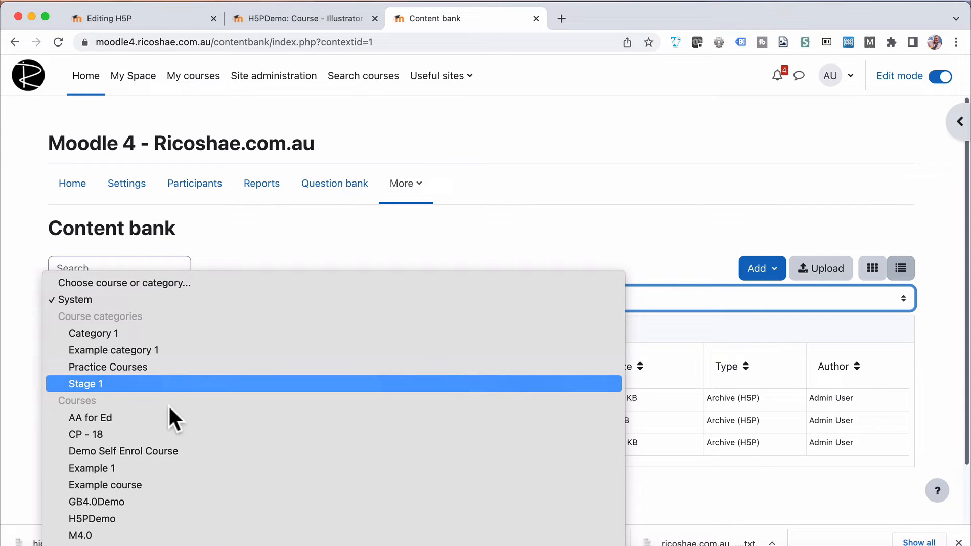
click(91, 519)
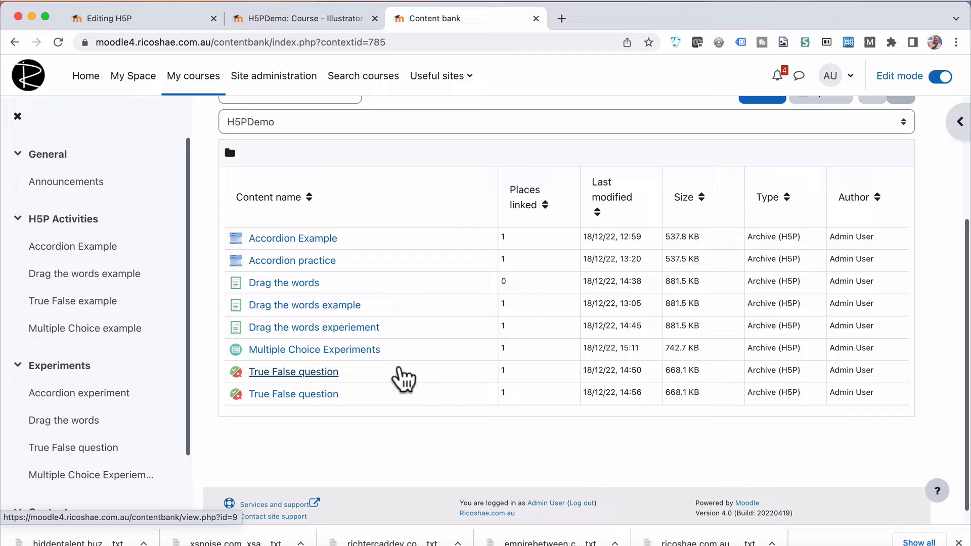
mouse_move(344, 356)
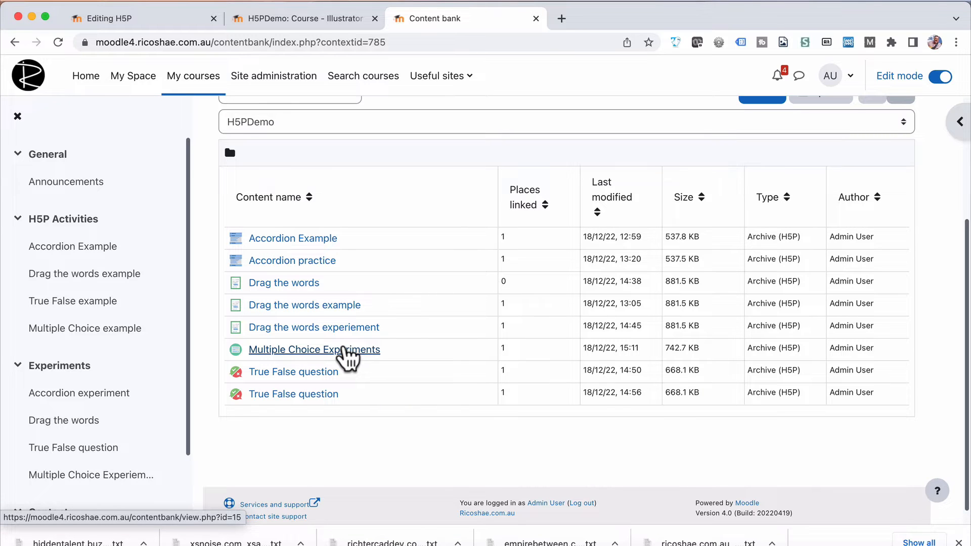
click(313, 349)
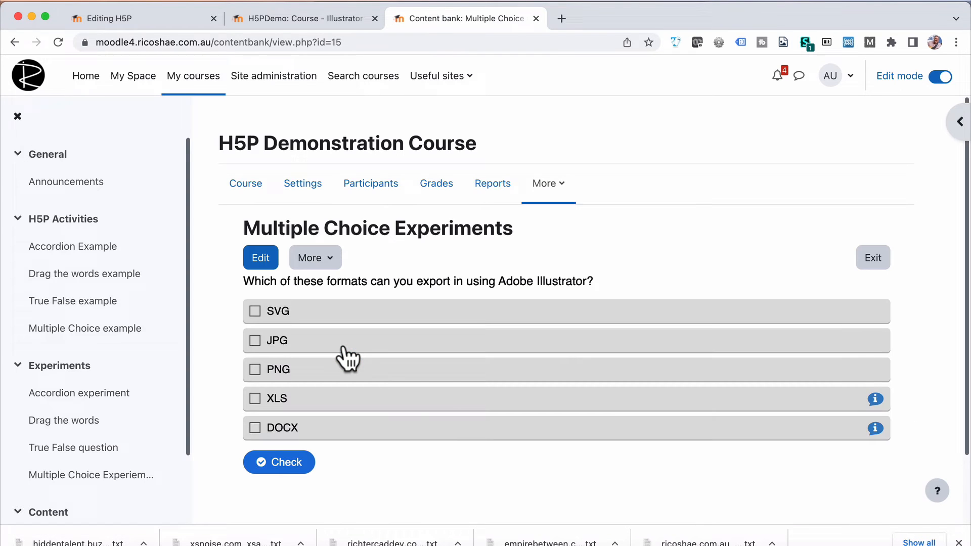
Tick SVG, JPG and PNG as answers in the Multiple Choice Experiments preview
drag(244, 281, 491, 281)
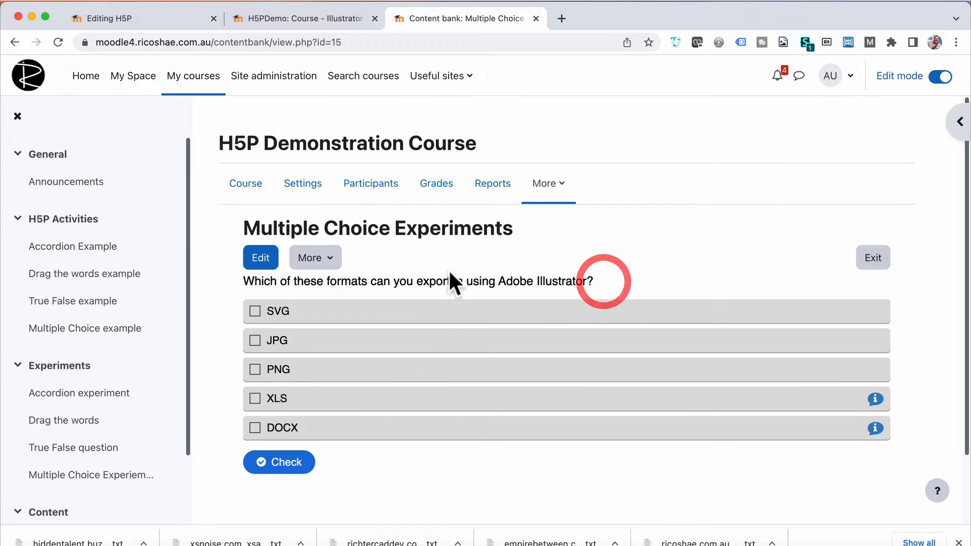
click(253, 312)
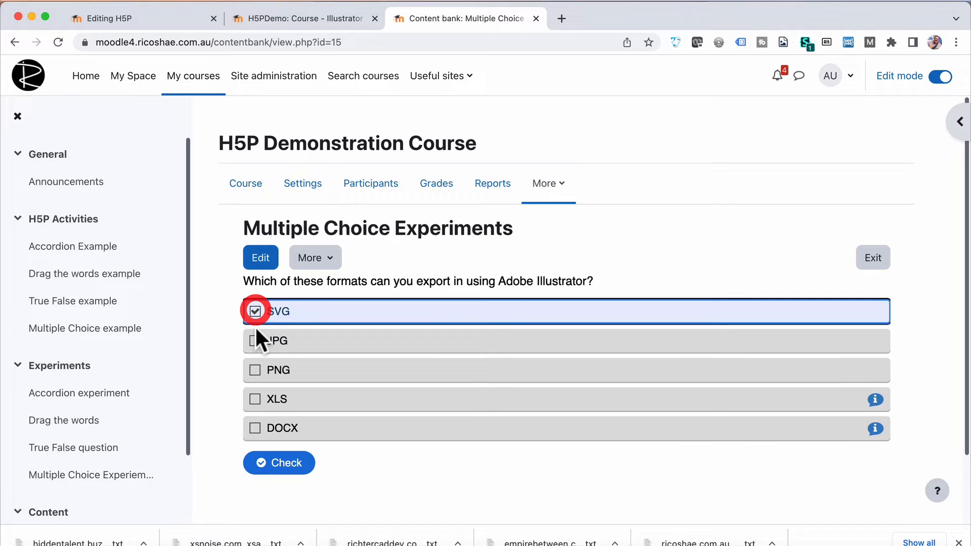
click(254, 341)
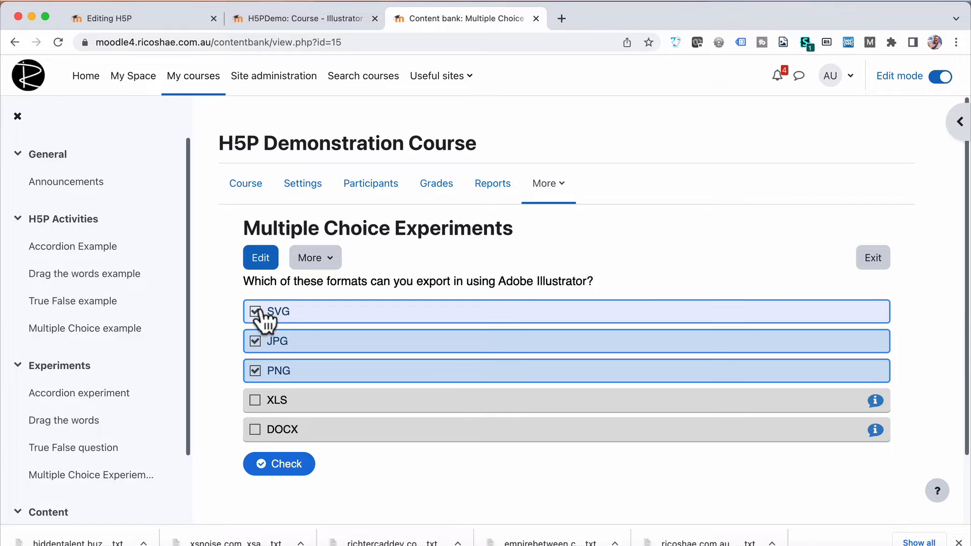
mouse_move(256, 232)
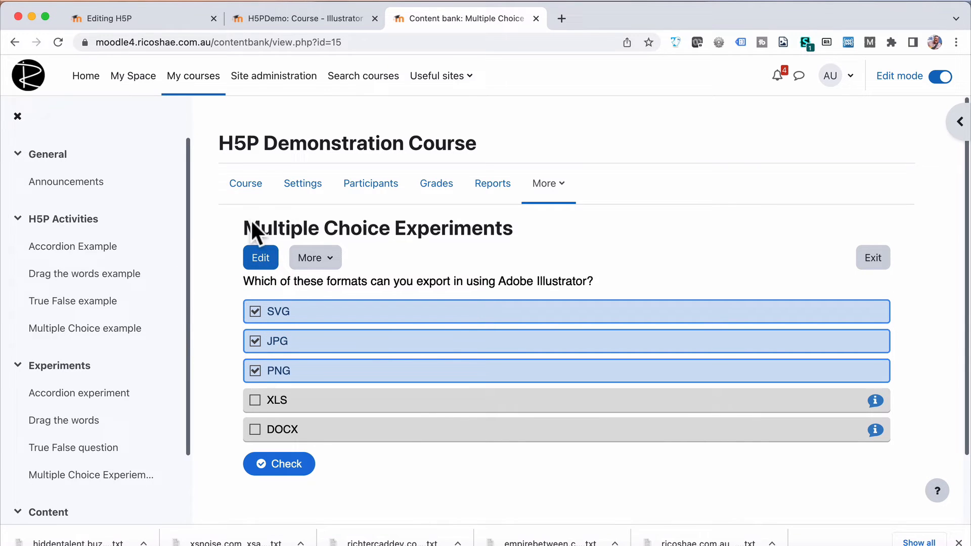
mouse_move(534, 19)
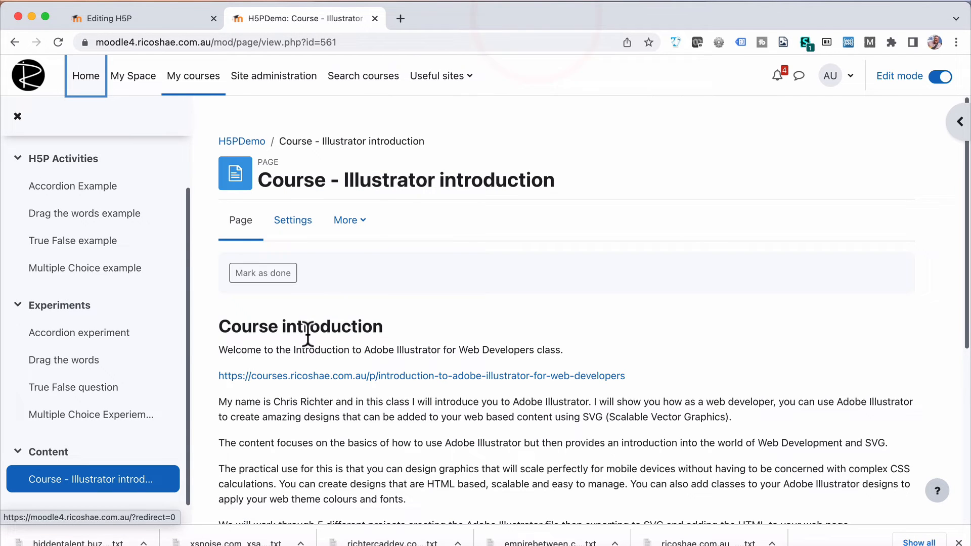
Open the Illustrator introduction page's settings and scroll to the Page content editor
click(293, 220)
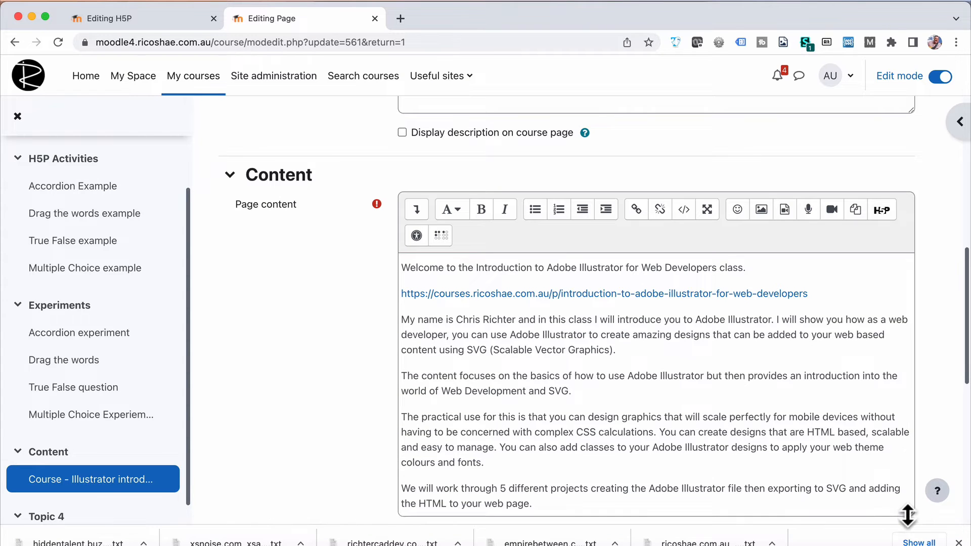
scroll(down, 3)
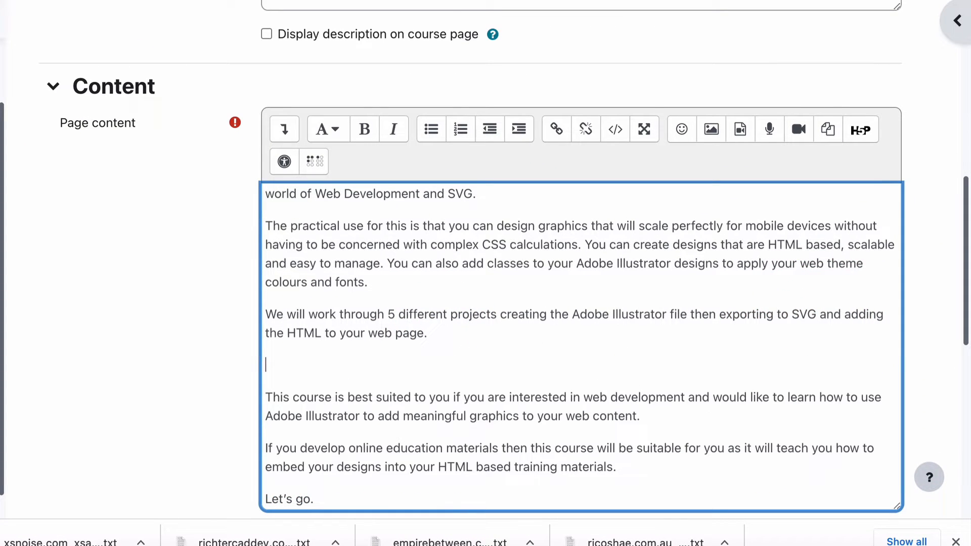
mouse_move(860, 129)
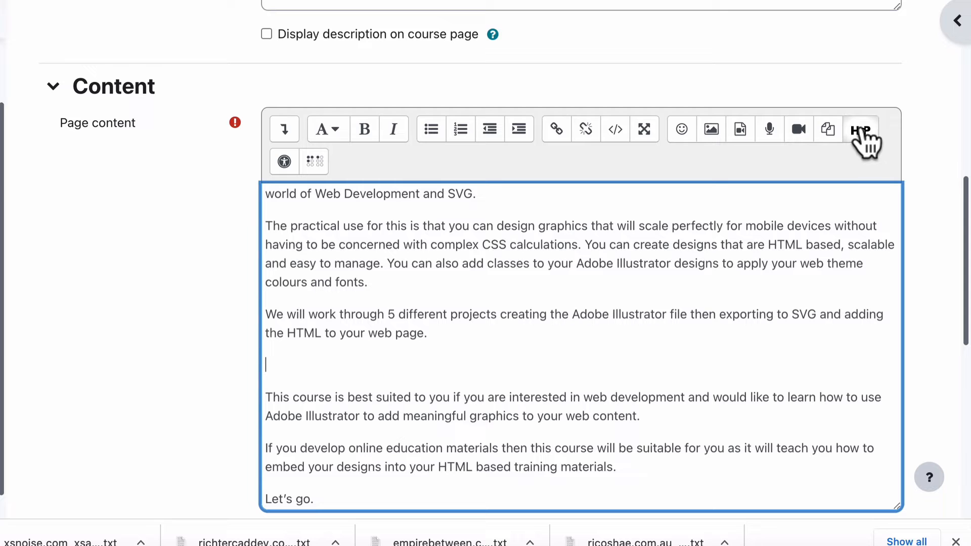
Browse System > Category 1 > H5P Demonstration Course and choose Multiple Choice Experiments
click(861, 128)
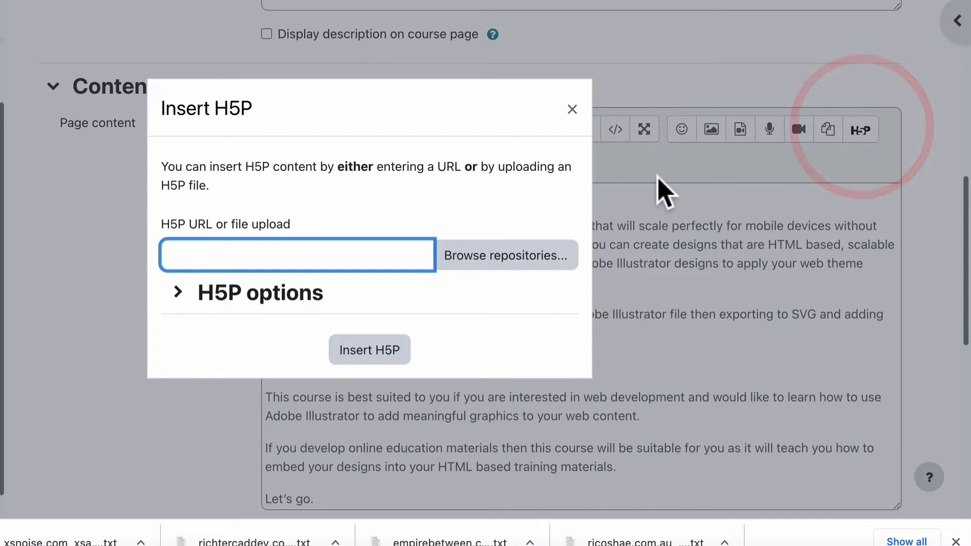
click(507, 254)
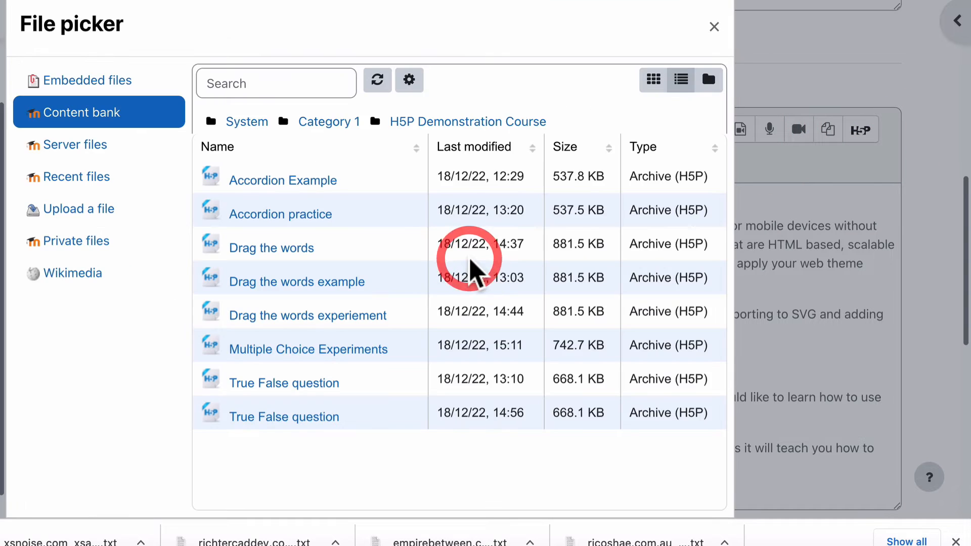
mouse_move(247, 121)
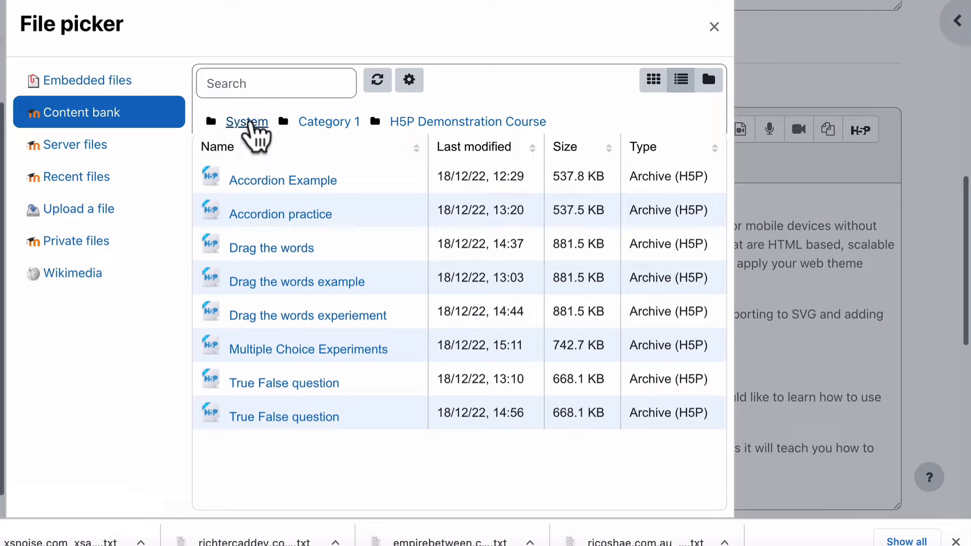
click(246, 122)
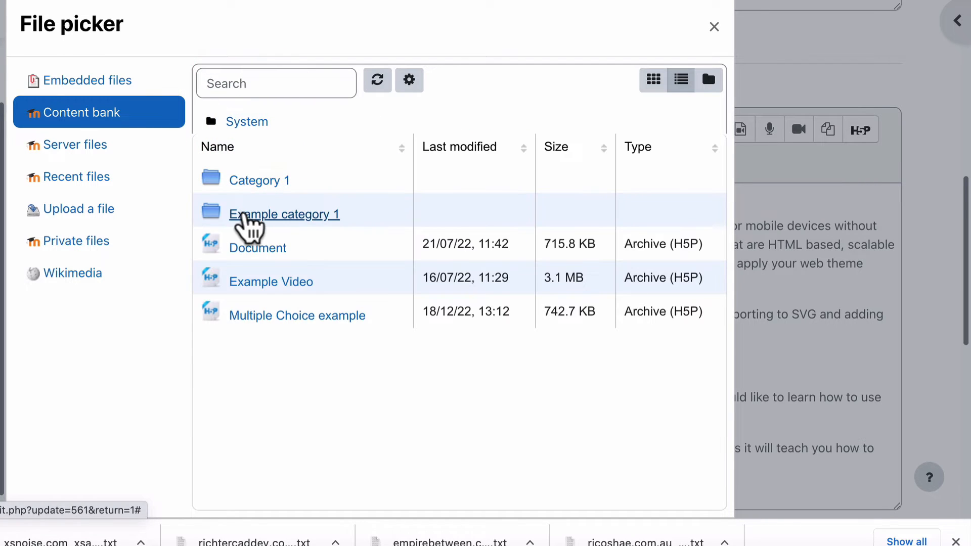
click(284, 214)
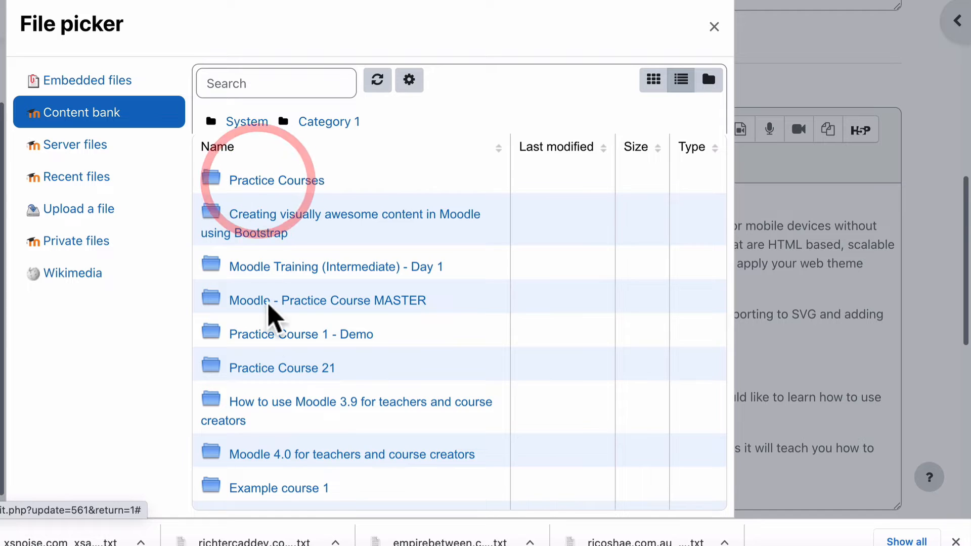
scroll(down, 3)
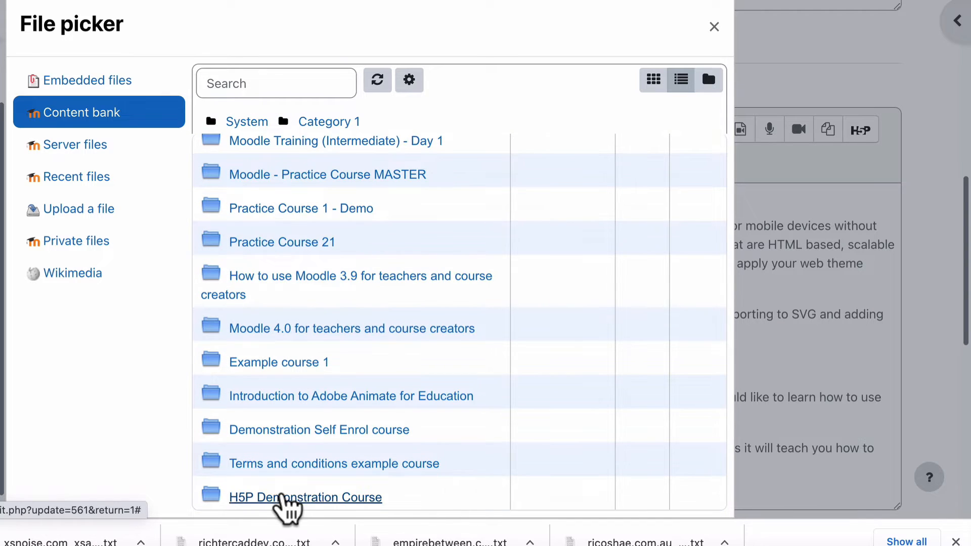
click(305, 497)
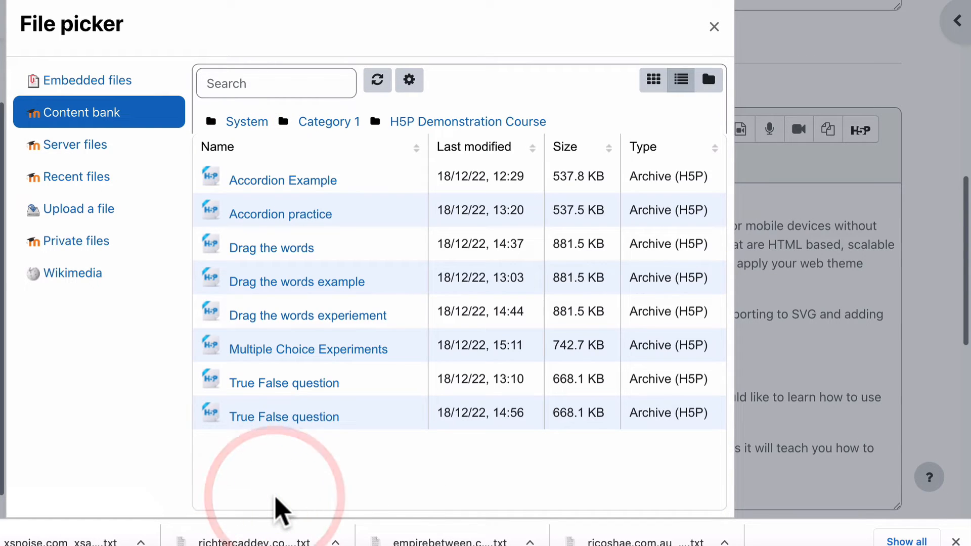
mouse_move(287, 351)
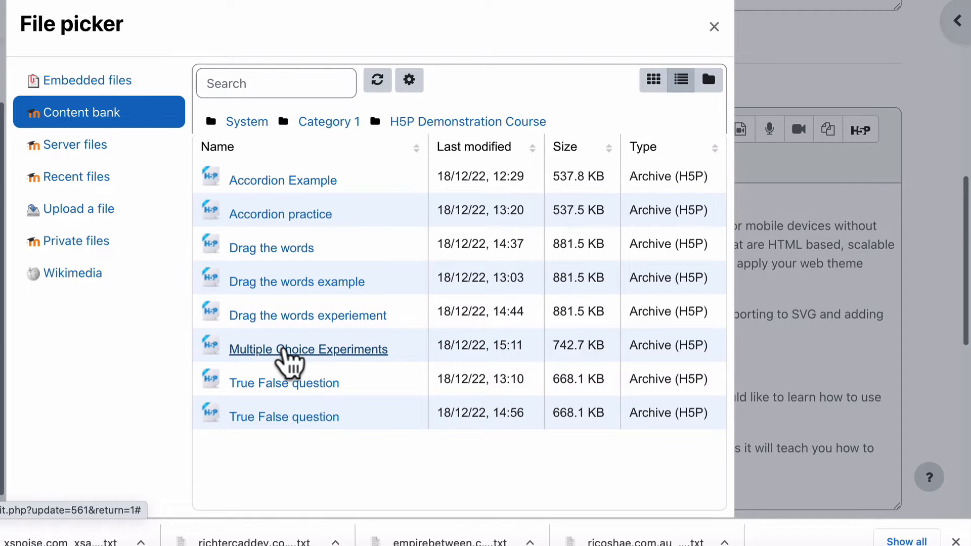
click(307, 350)
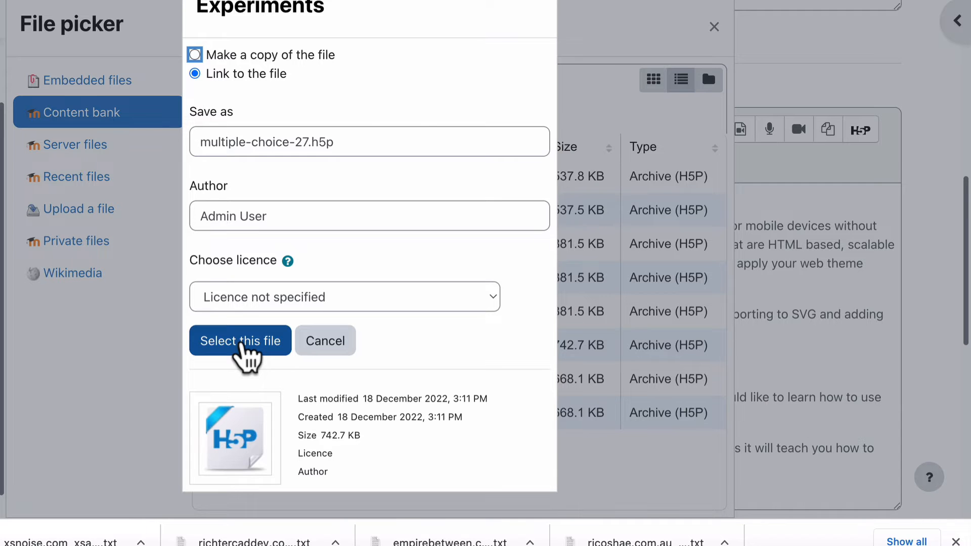
Insert the selected Multiple Choice Experiments H5P into the page content and type 'Let's go.'
click(240, 340)
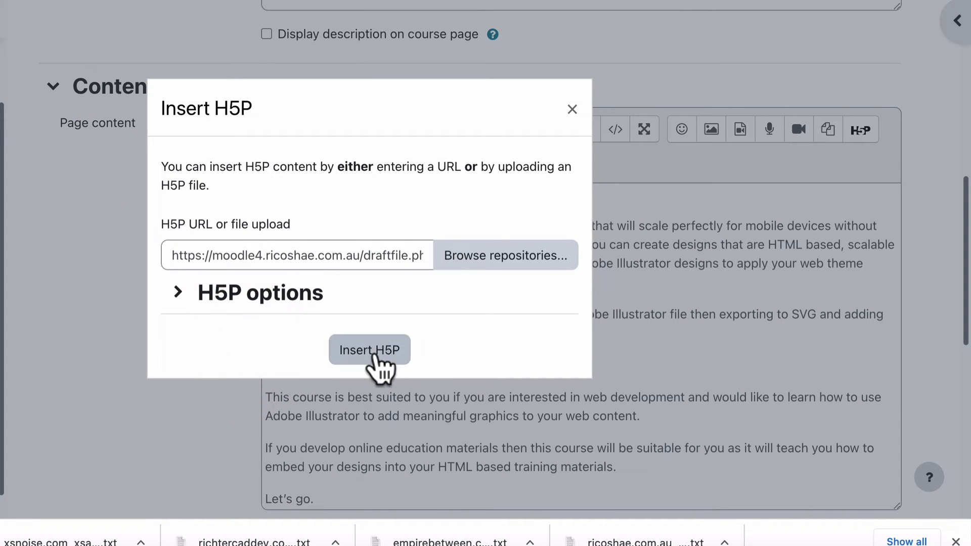
click(369, 350)
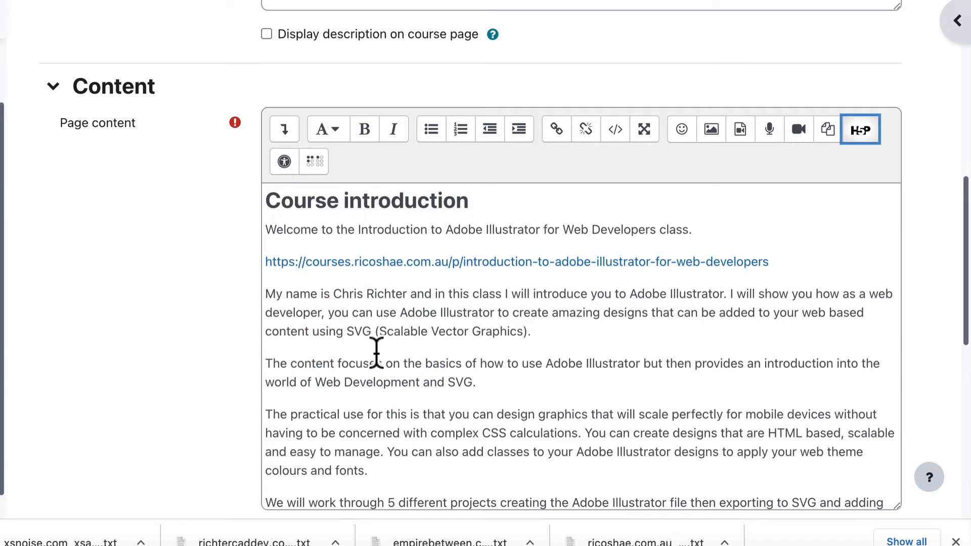
click(861, 129)
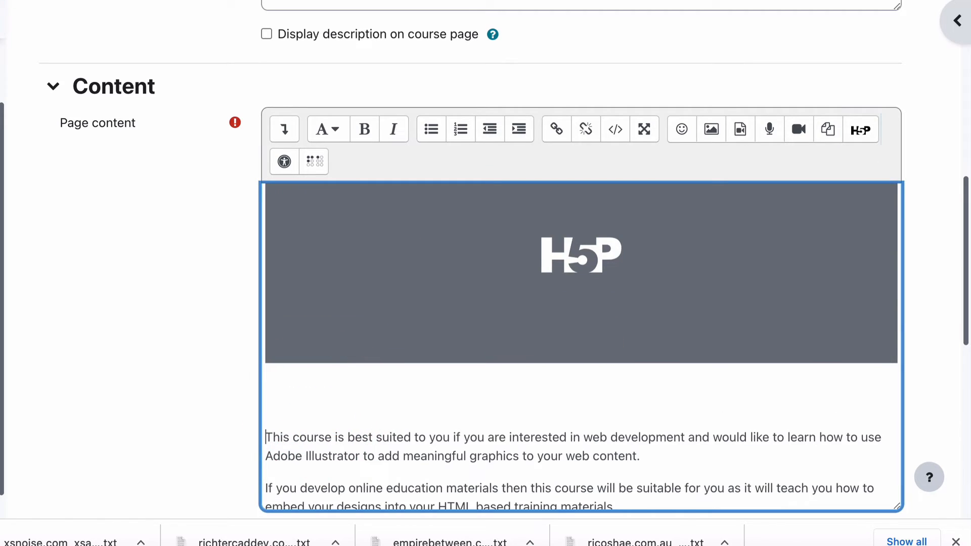
text(Let's go.)
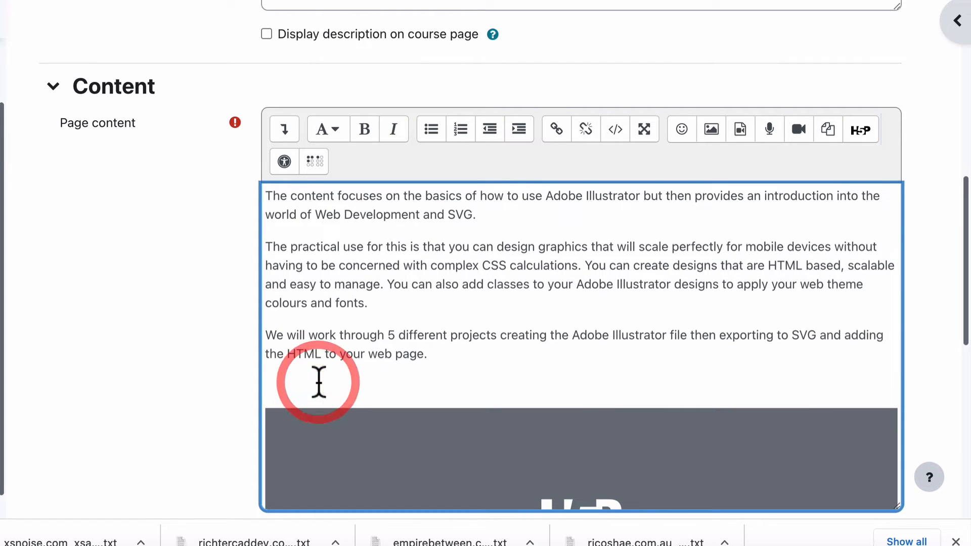
scroll(down, 3)
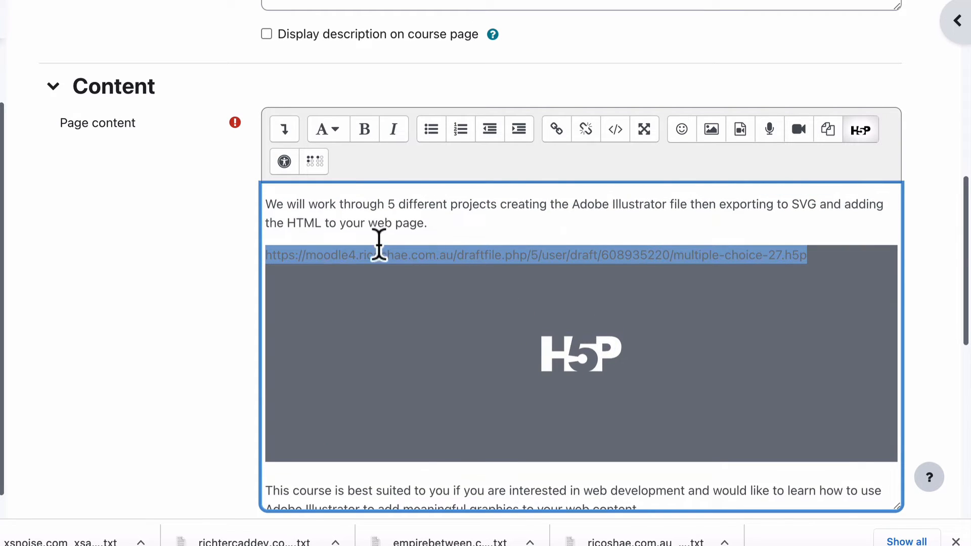
mouse_move(688, 247)
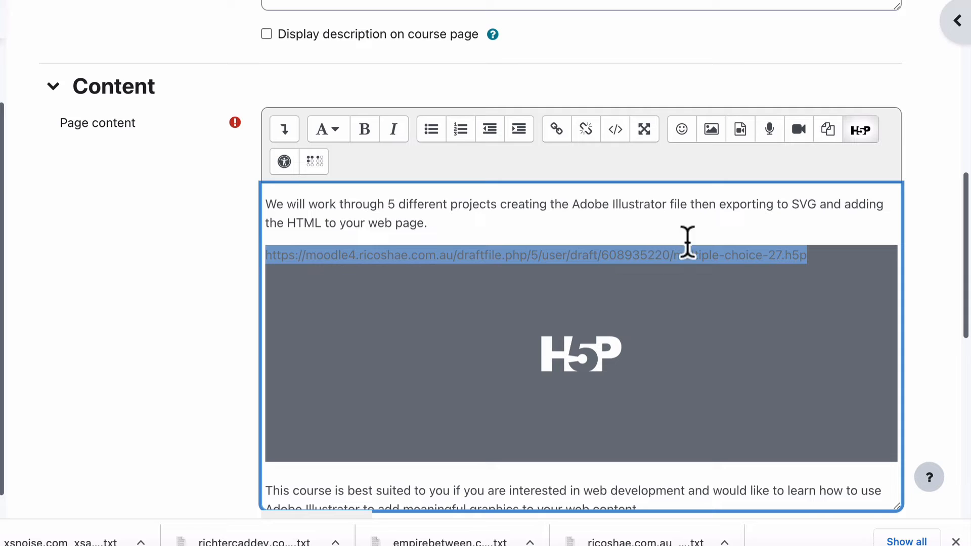
mouse_move(450, 230)
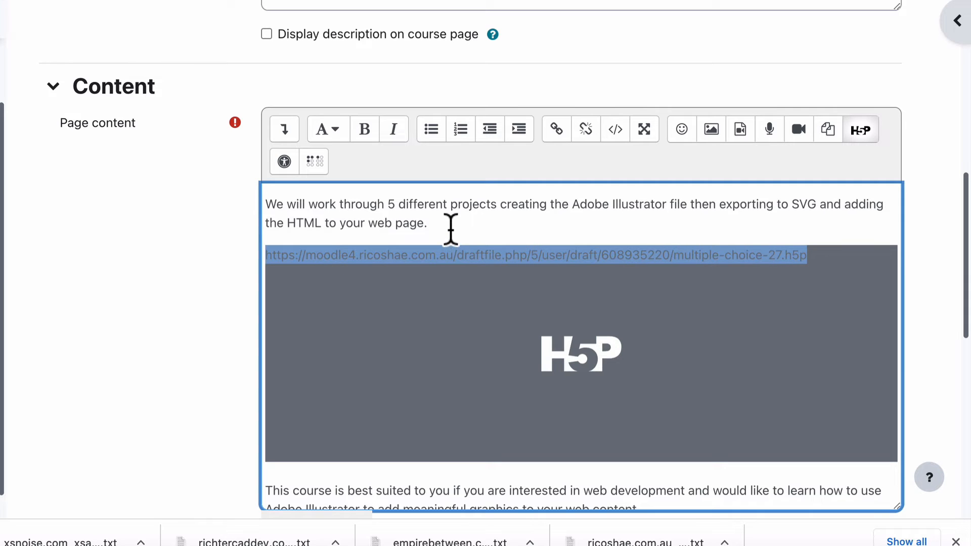
scroll(down, 3)
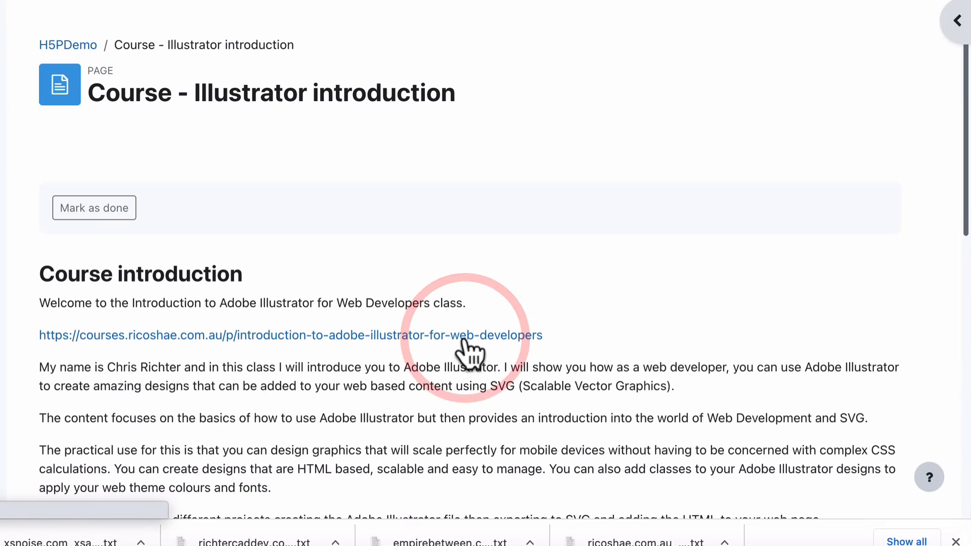
Scroll the saved page down to the embedded export-formats question and its five options
scroll(down, 3)
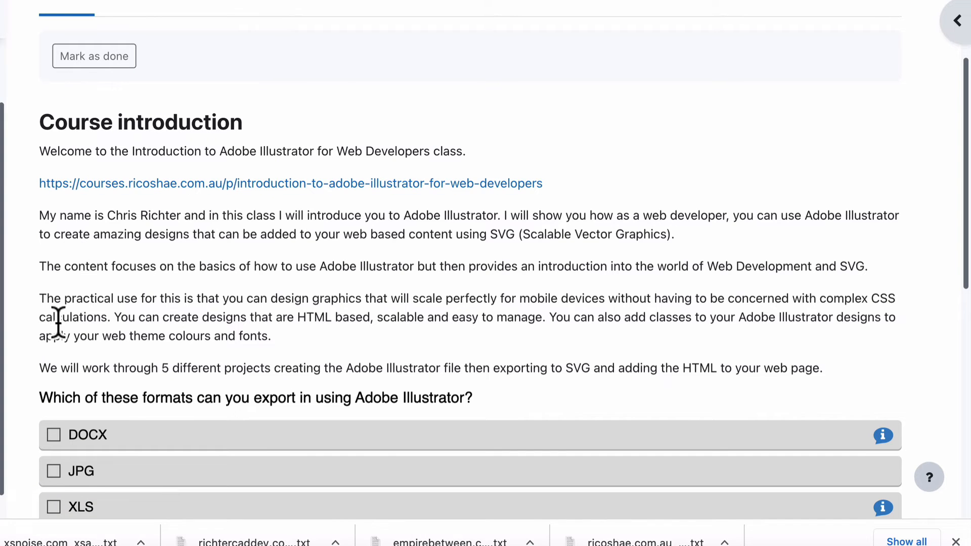
scroll(down, 3)
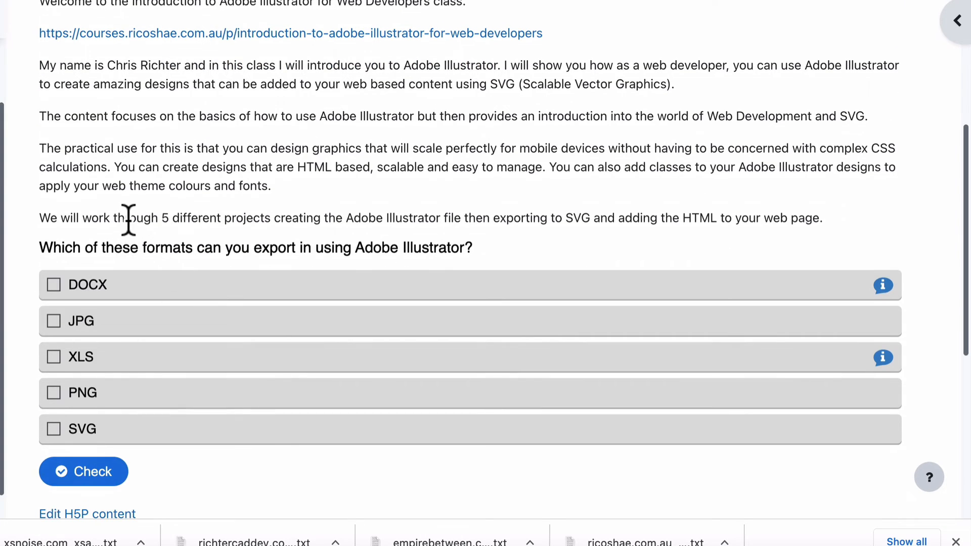
drag(130, 218, 699, 218)
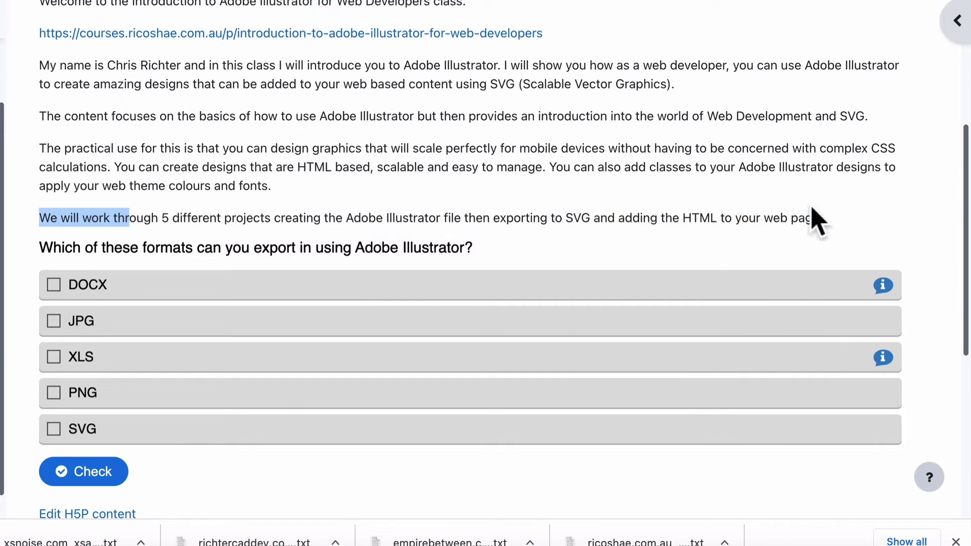
scroll(down, 3)
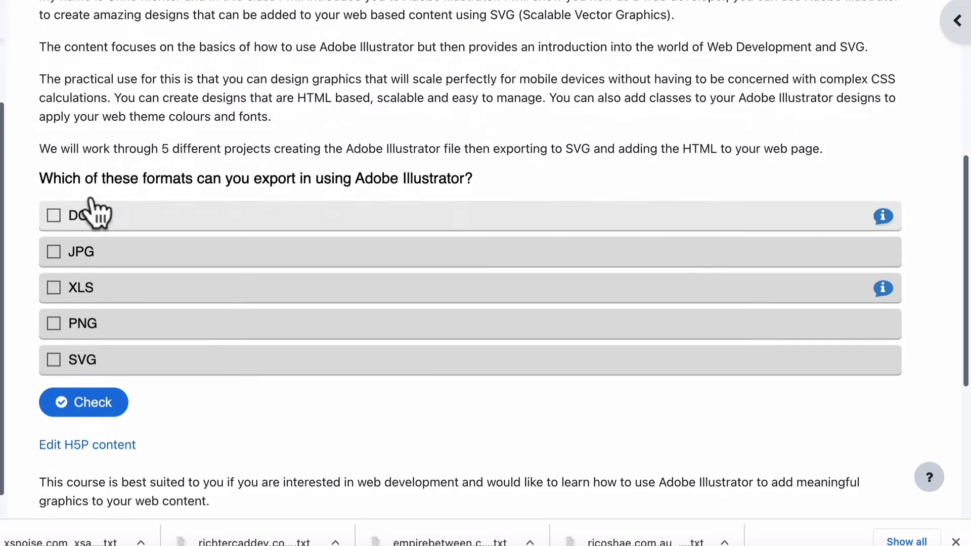
mouse_move(478, 204)
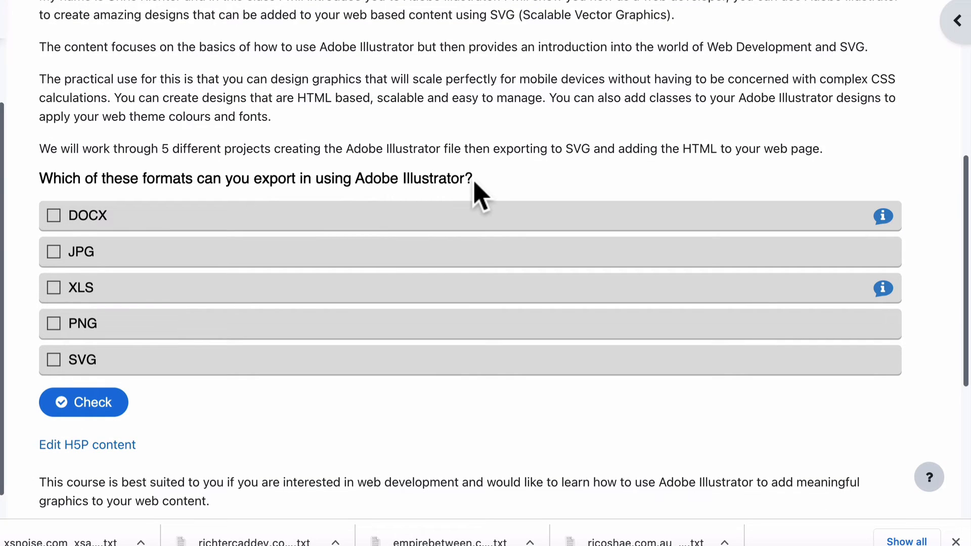
Tick JPG, PNG and SVG, submit with Check, and view the 3/3 result
click(487, 178)
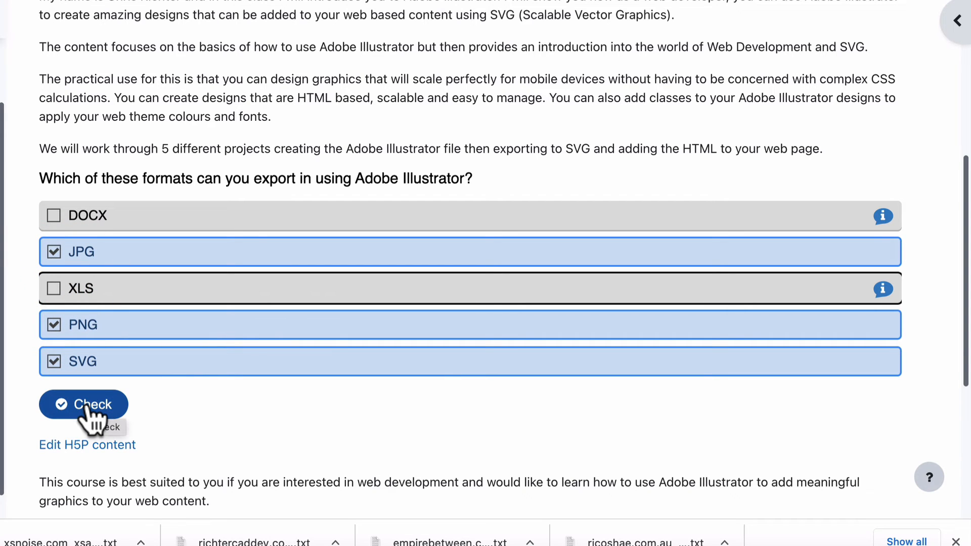
click(83, 404)
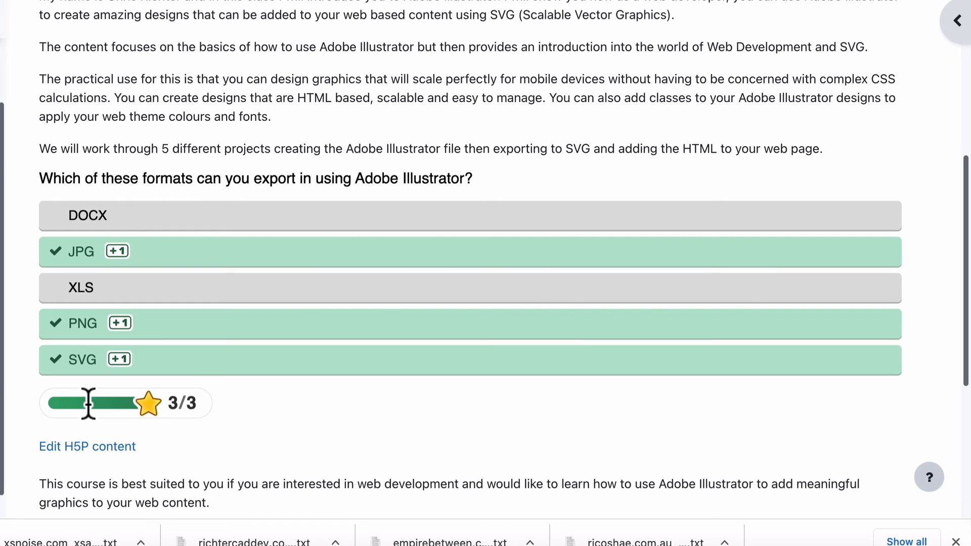
scroll(down, 3)
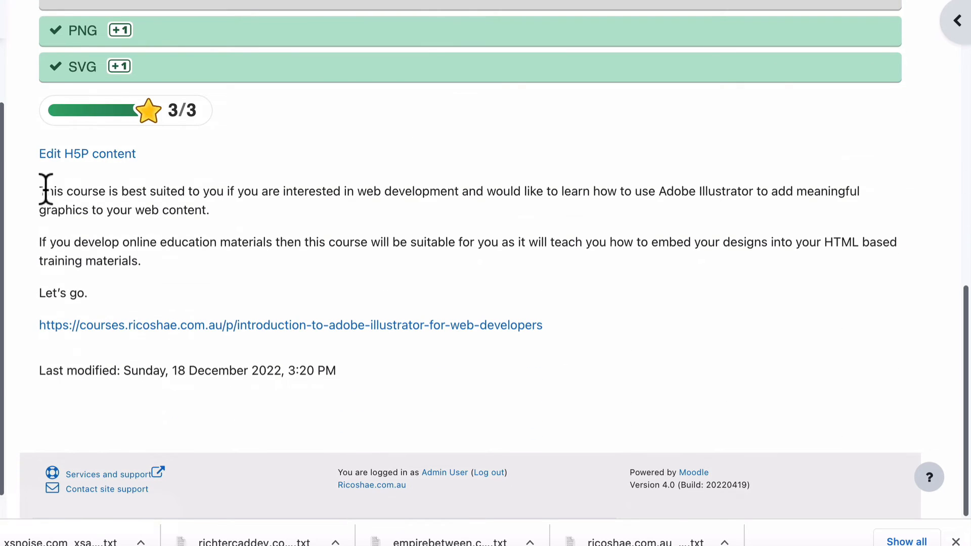
drag(39, 191, 88, 293)
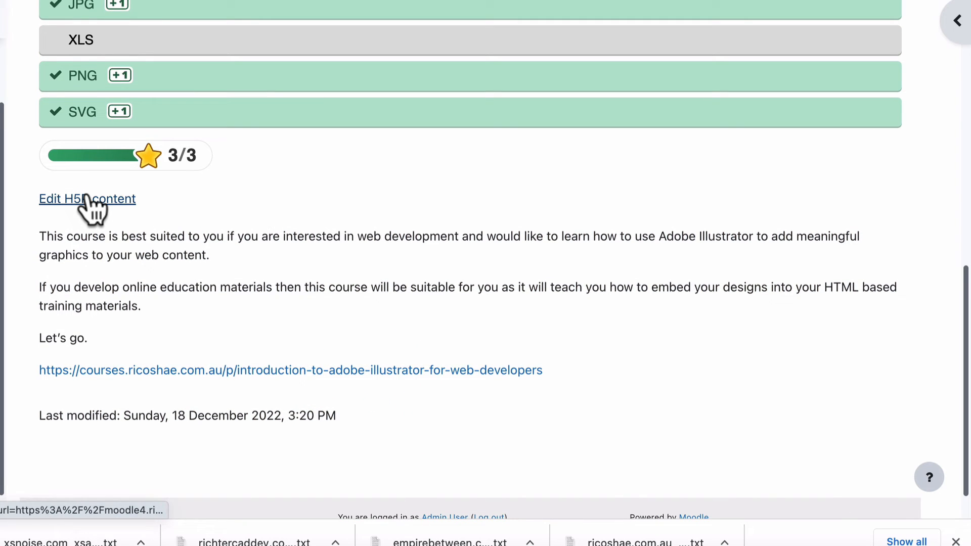
mouse_move(88, 202)
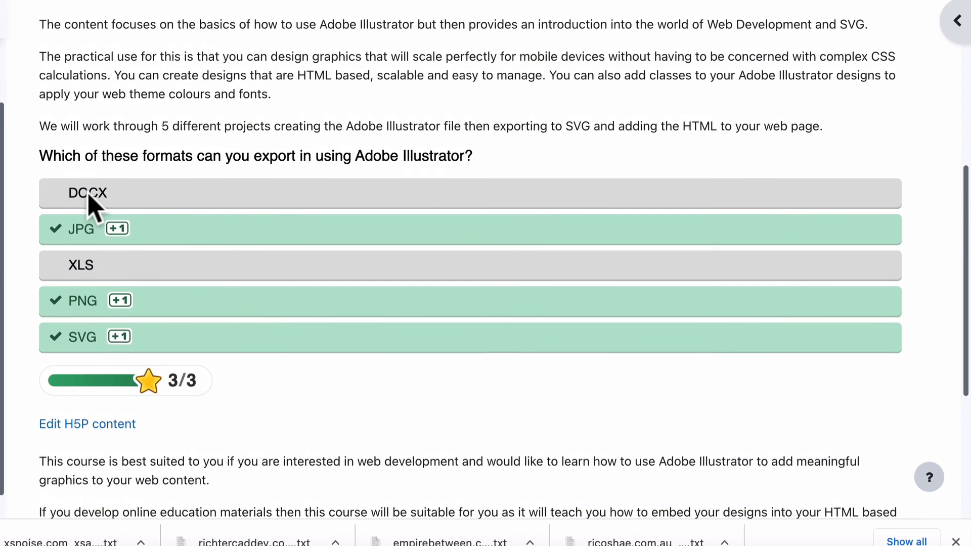
scroll(up, 3)
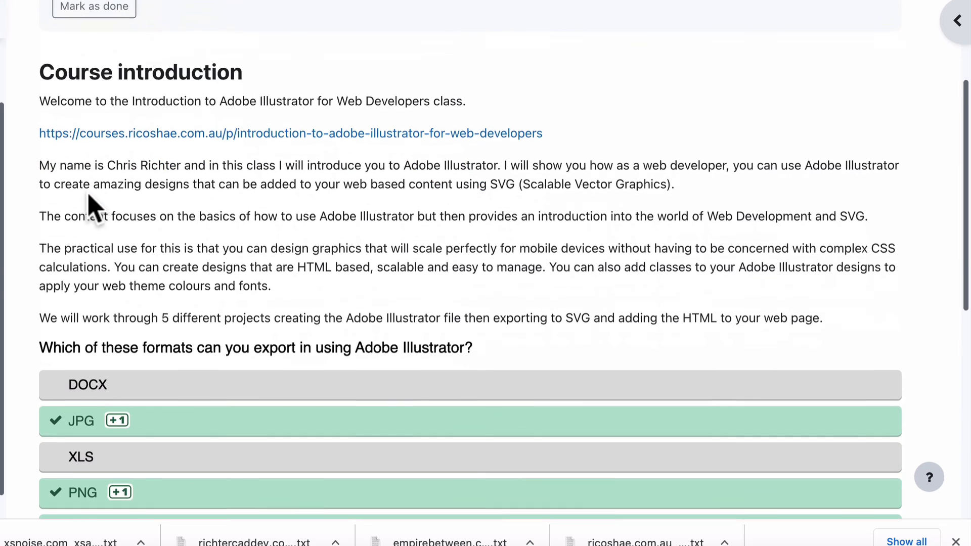
scroll(down, 3)
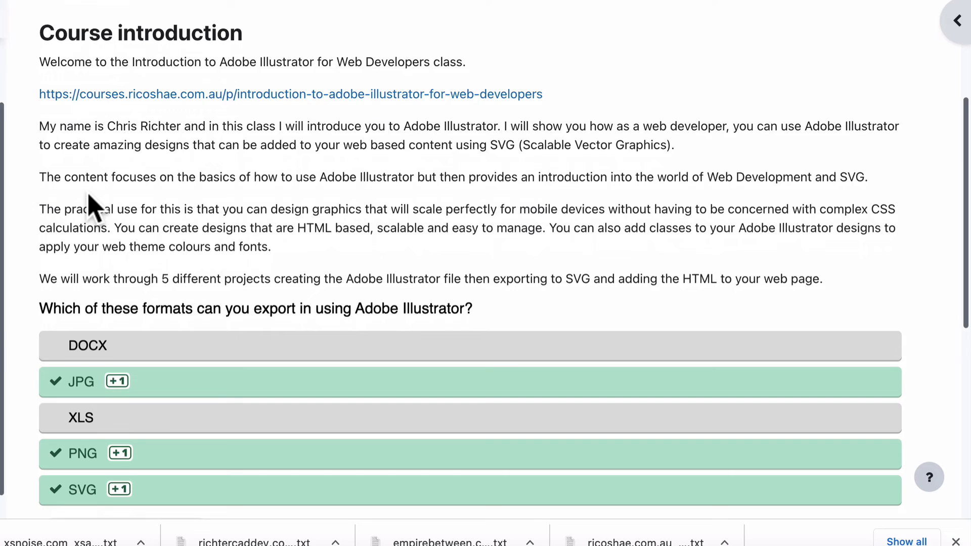